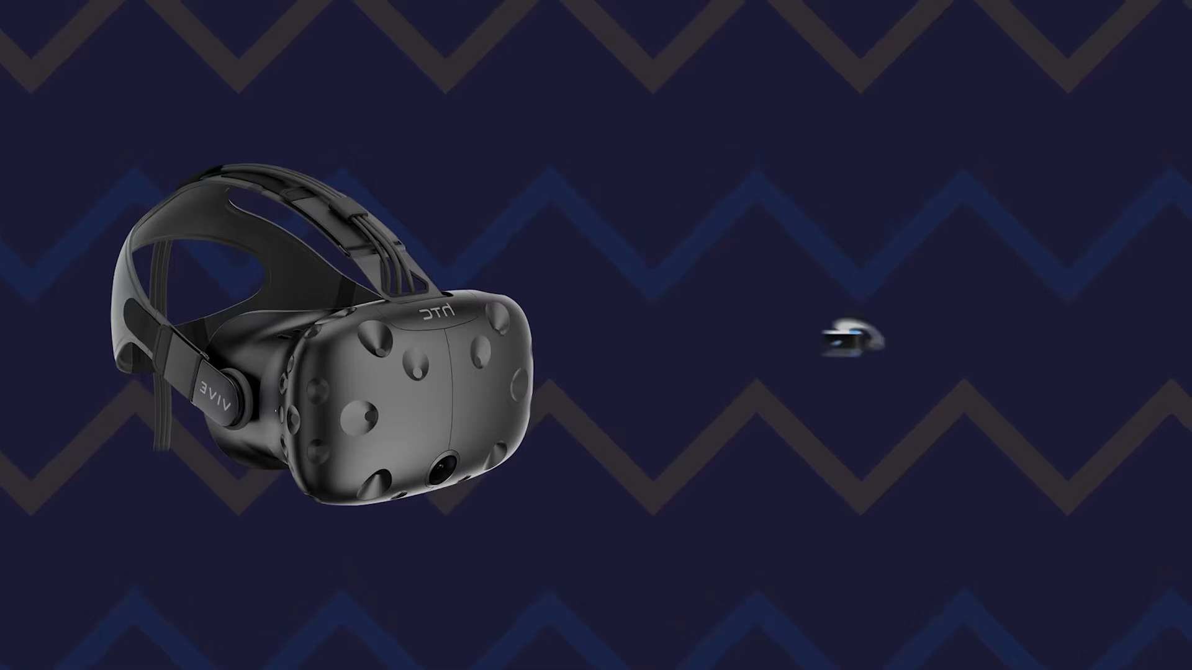
Step: Collapse OVRPlayerController in the Hierarchy and build the sample scene for Android
text(oculus quest)
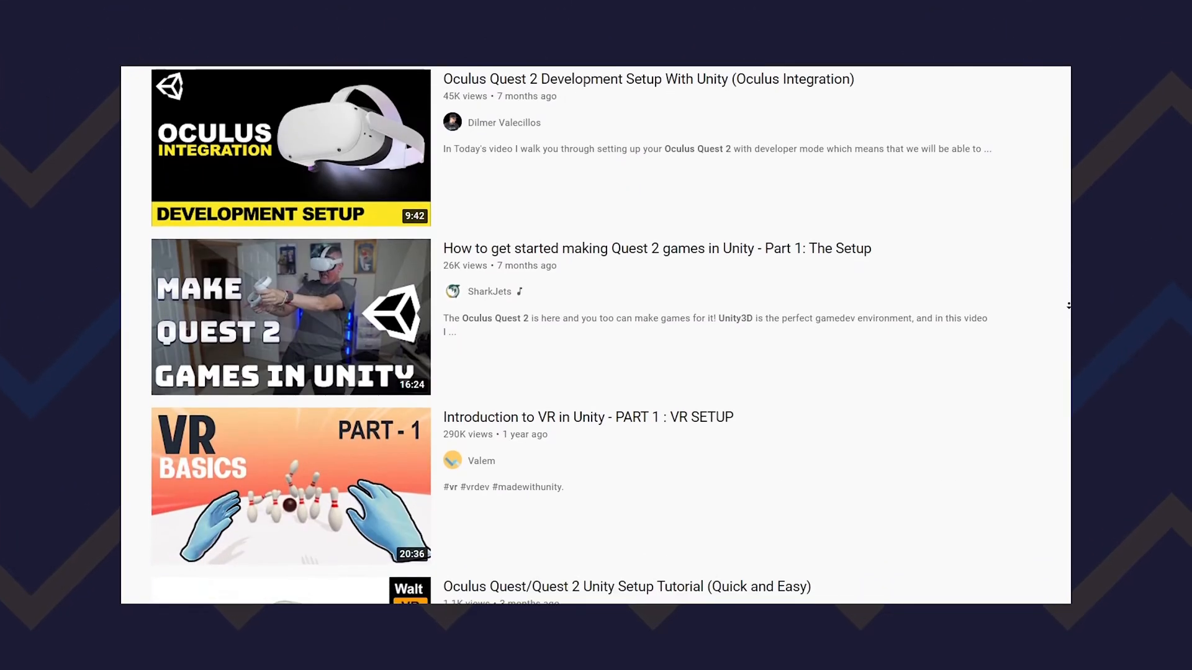
scroll(down, 3)
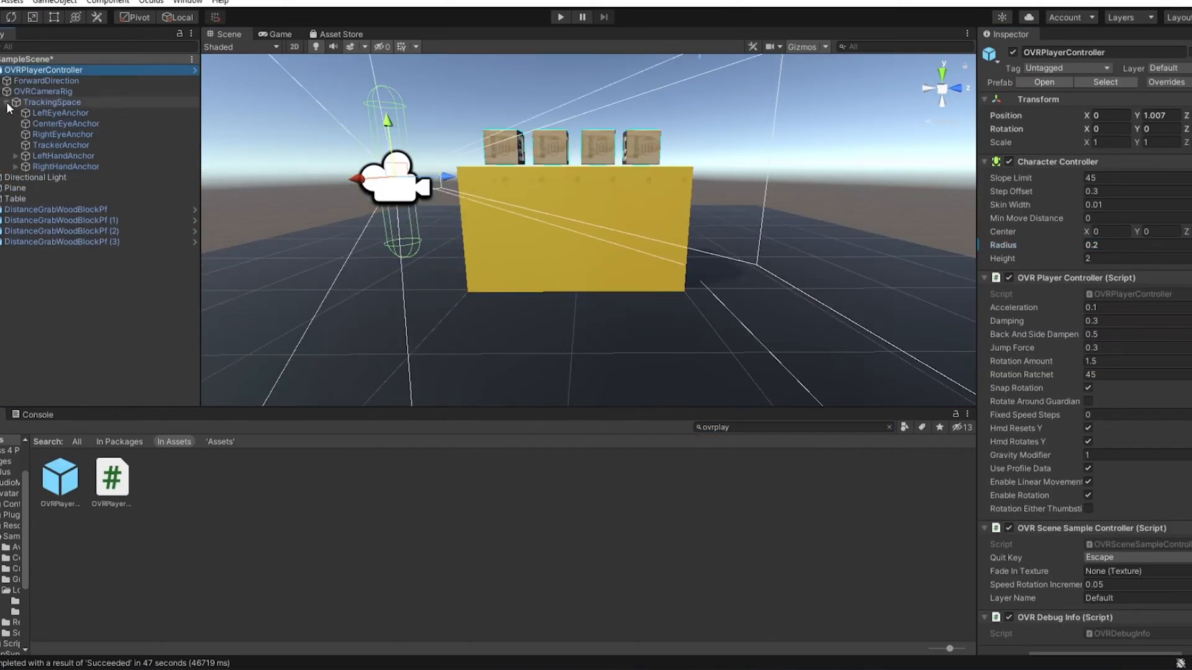
click(88, 209)
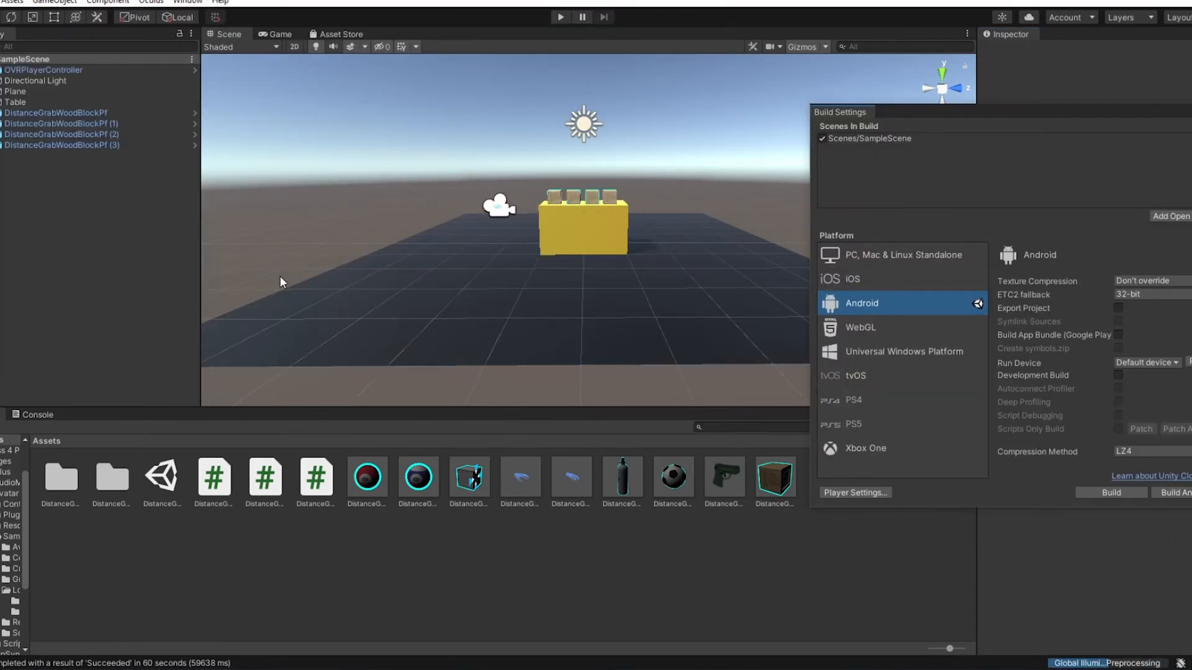
click(1109, 492)
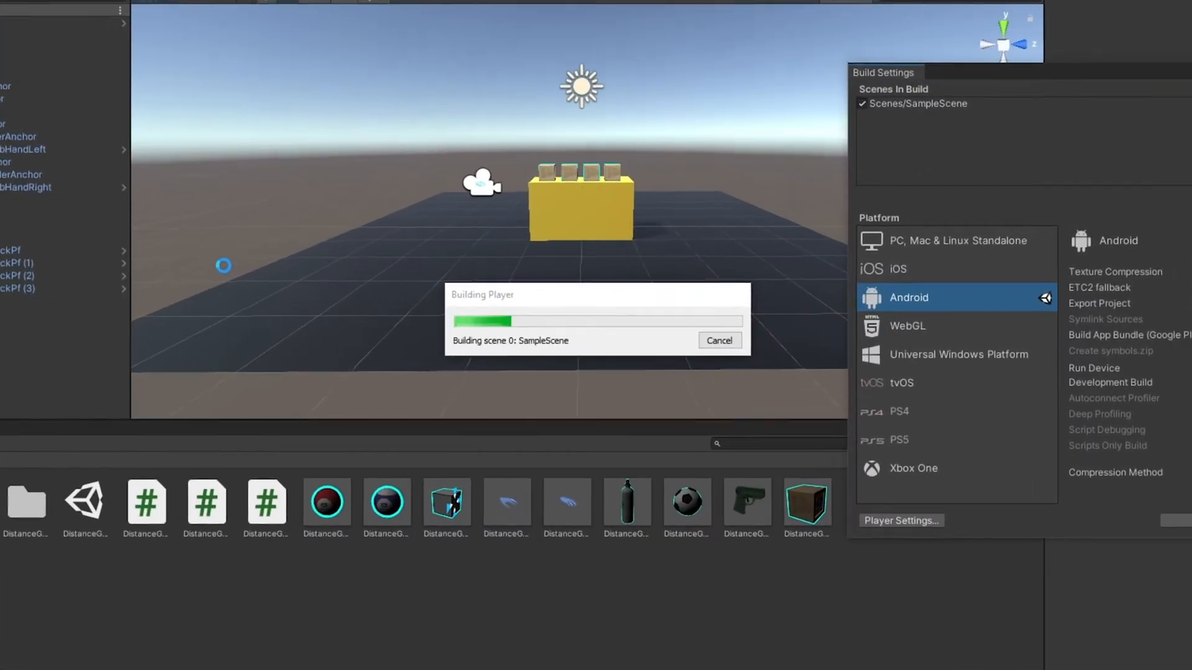